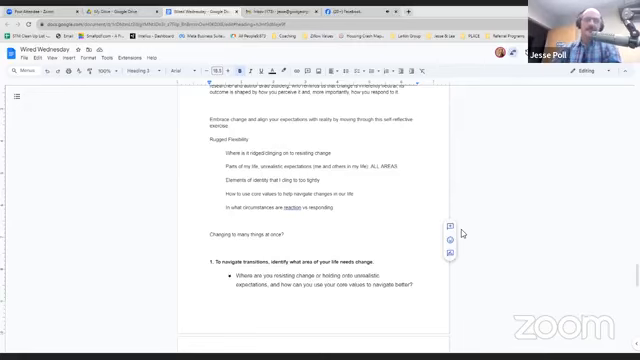
scroll("down", 3)
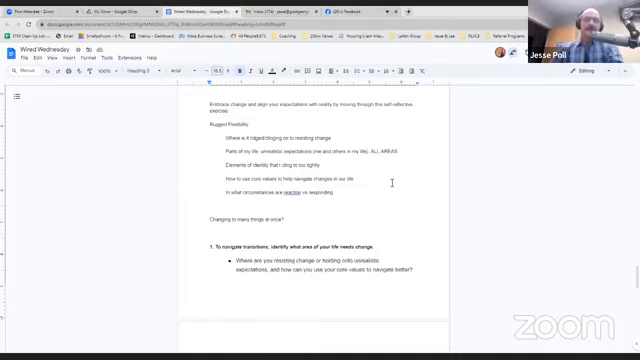
scroll("down", 3)
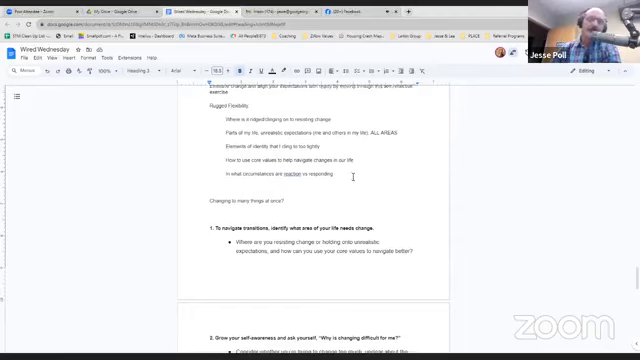
scroll("up", 3)
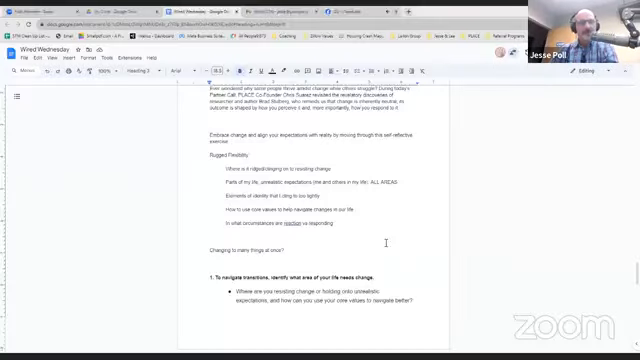
scroll("down", 3)
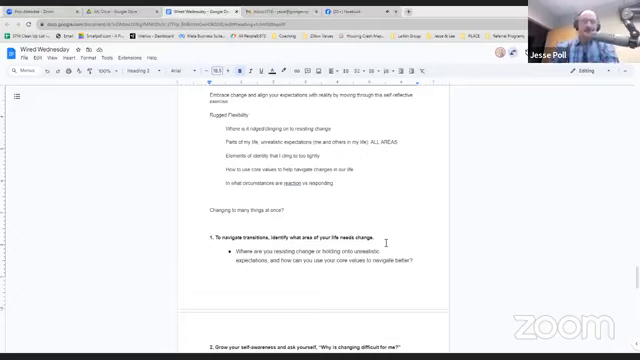
scroll("down", 3)
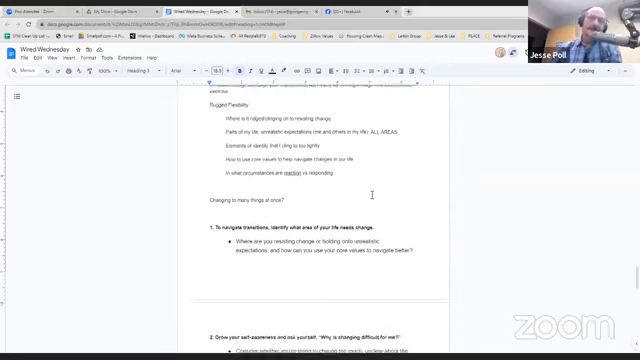
scroll("down", 3)
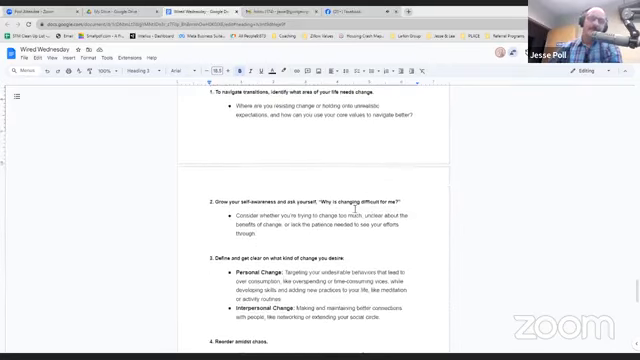
scroll("down", 3)
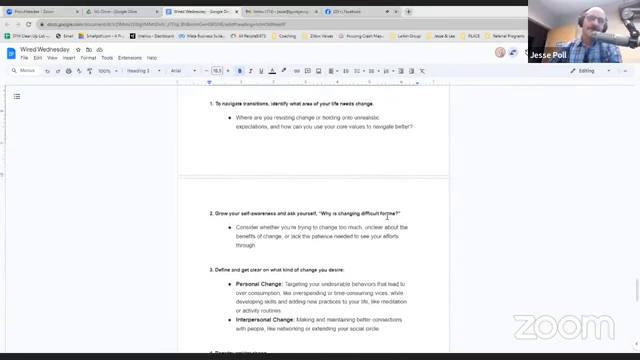
scroll("down", 3)
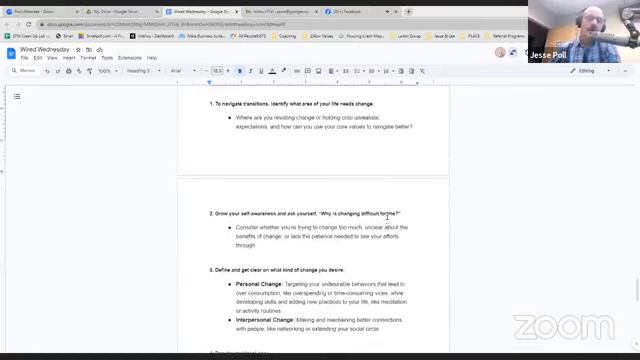
scroll("up", 3)
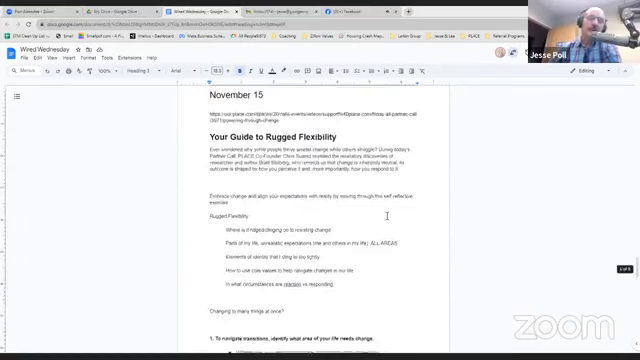
scroll("down", 3)
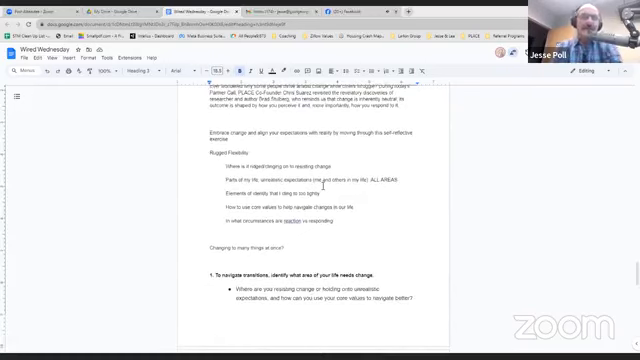